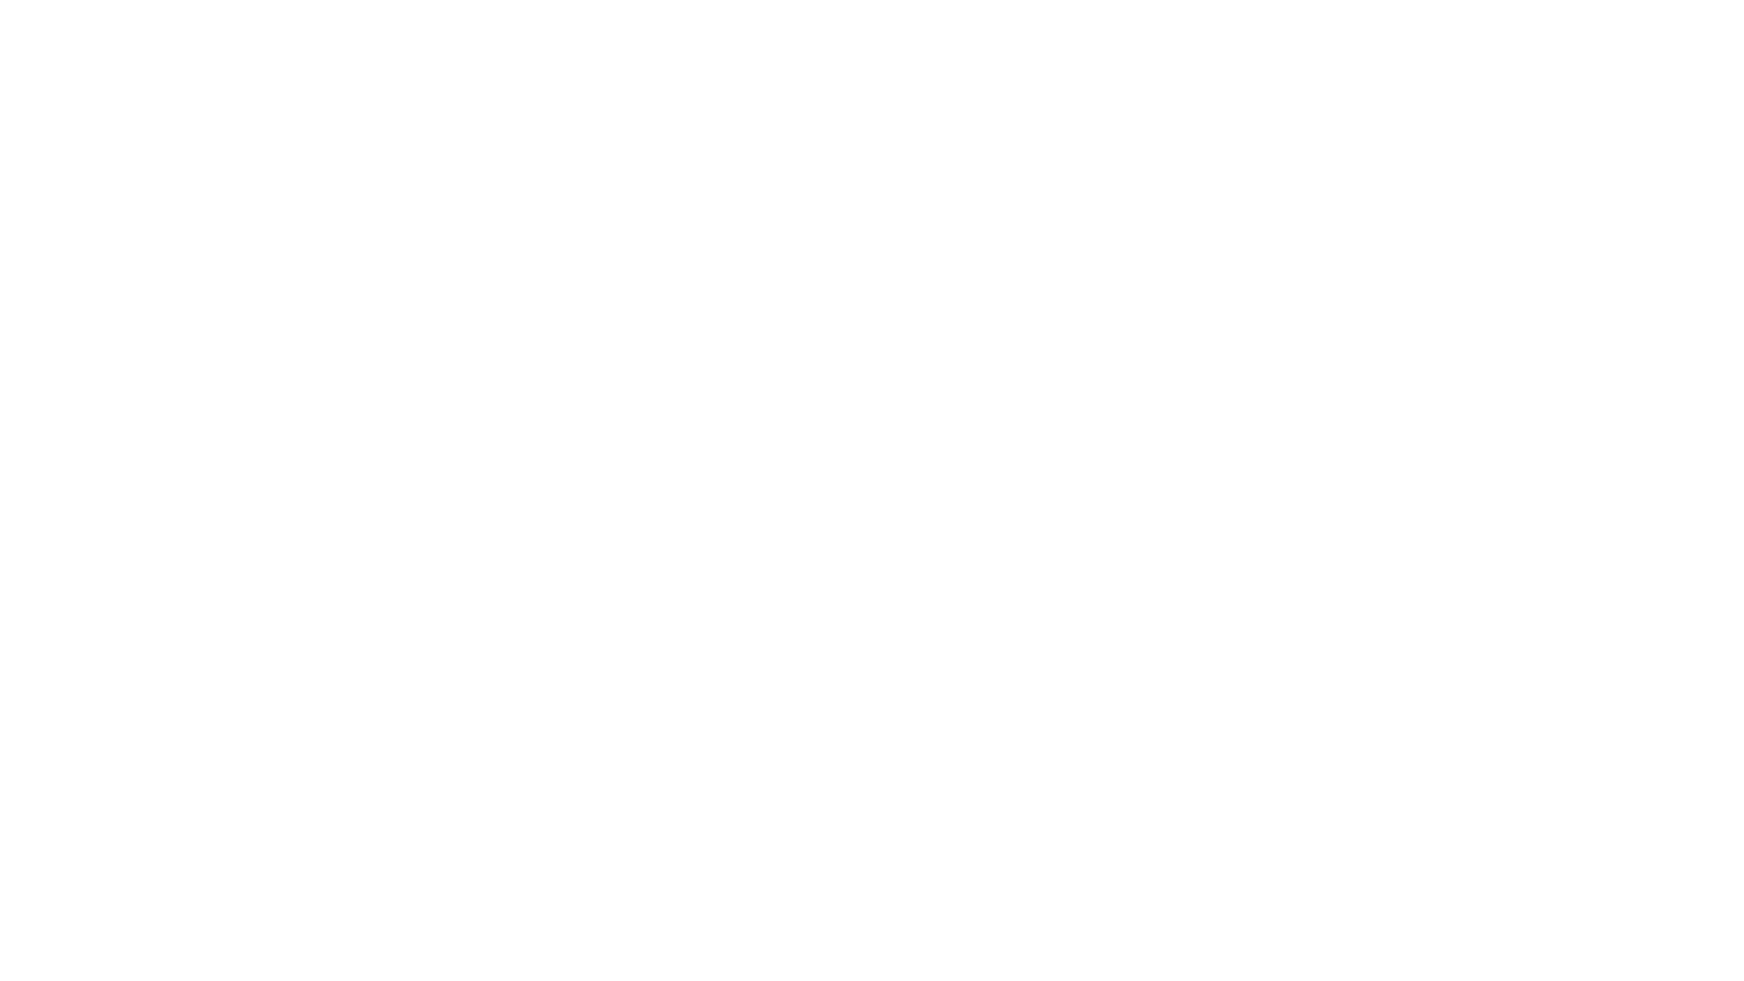
pyautogui.write("FLORA'S F")
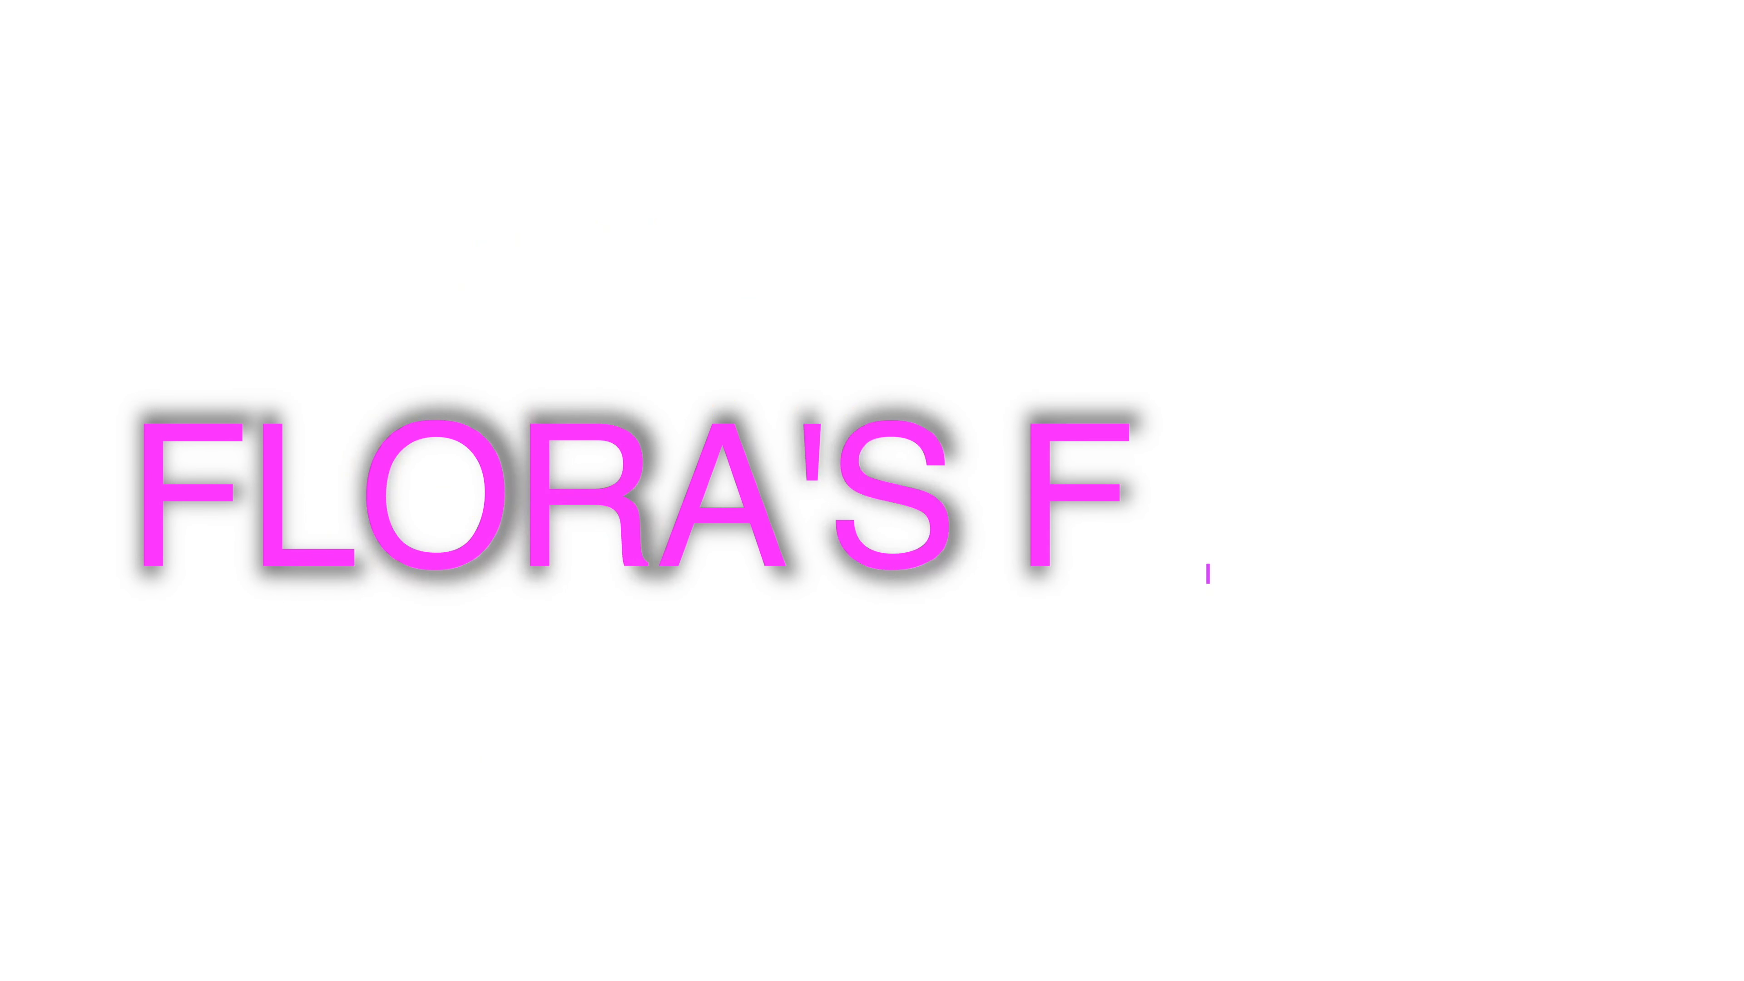